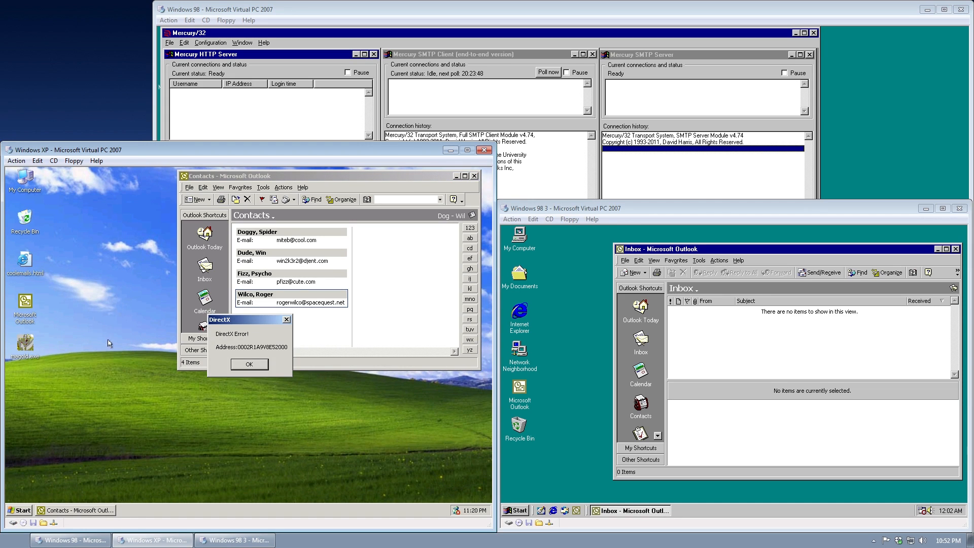
pyautogui.moveTo(138, 342)
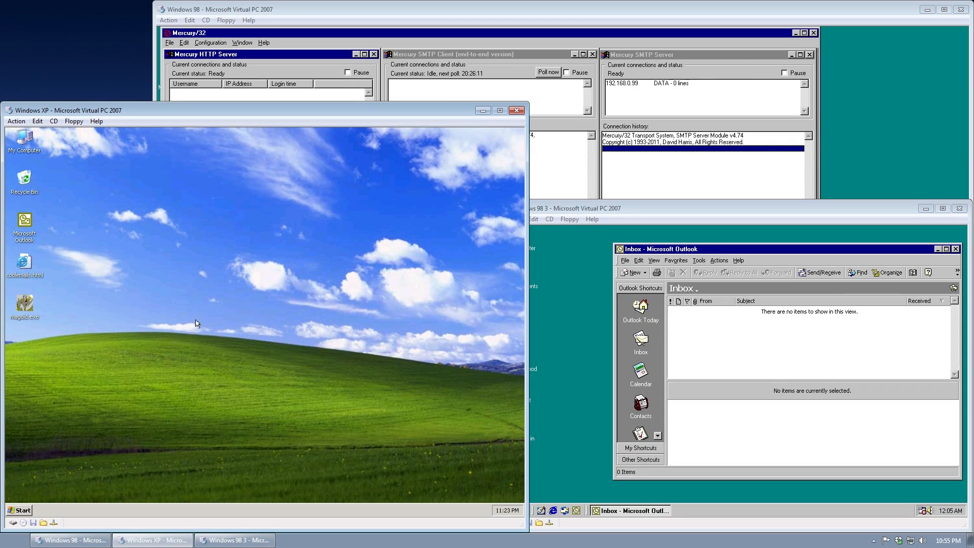
pyautogui.moveTo(222, 318)
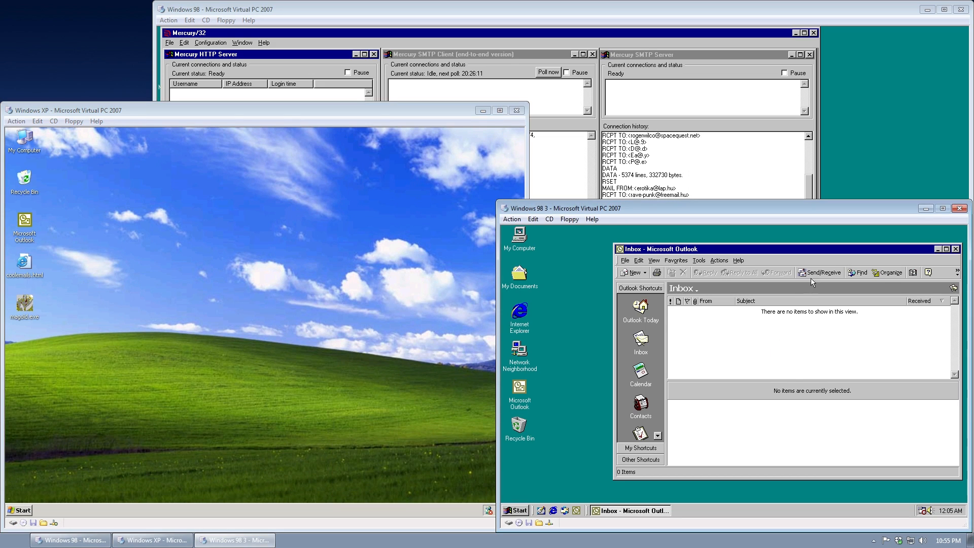
# Fetch new mail and open the 'Maya Gold-os kepernyokimelo!' message
pyautogui.click(821, 272)
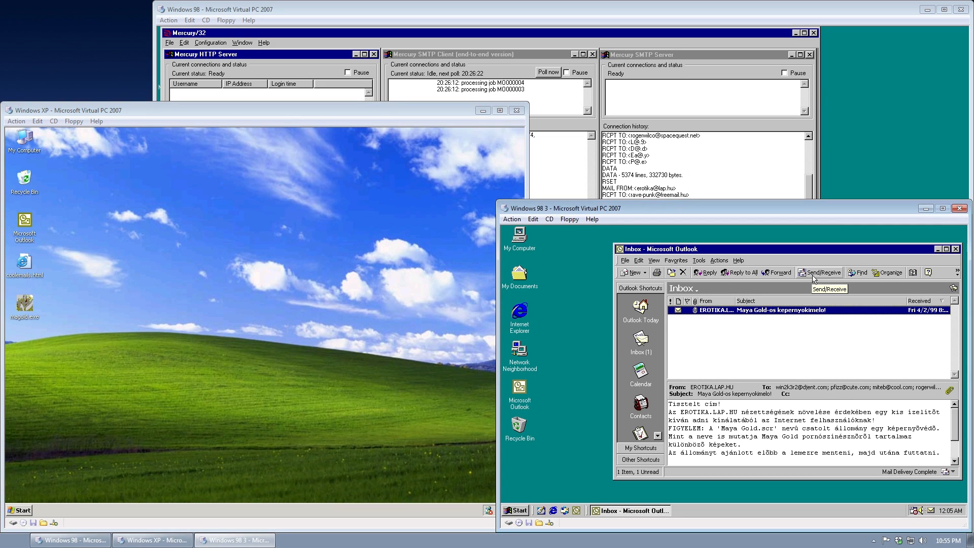
pyautogui.moveTo(758, 315)
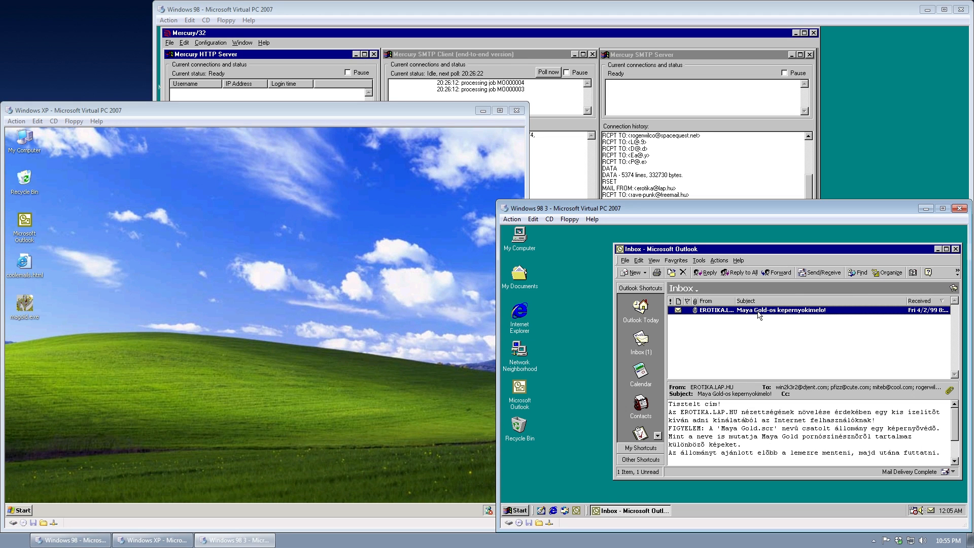
pyautogui.doubleClick(780, 309)
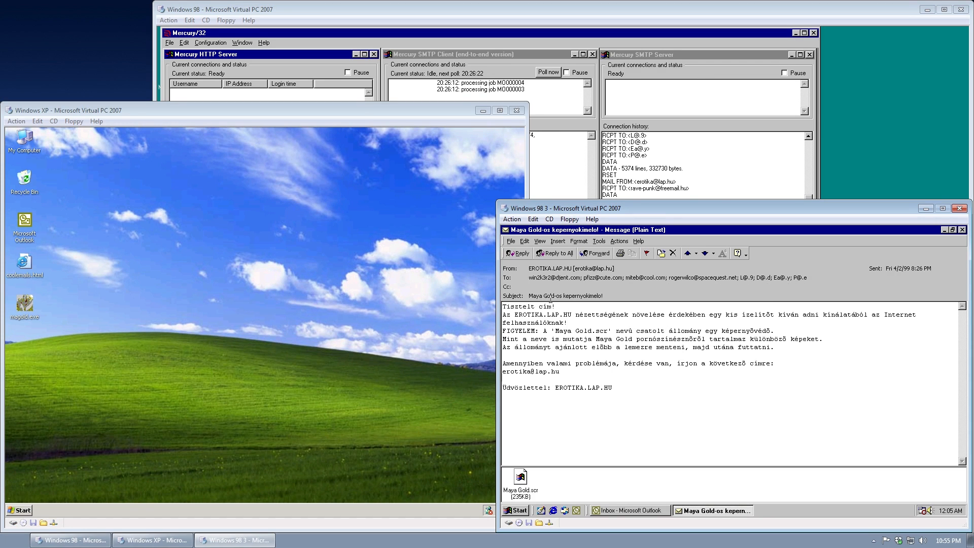
pyautogui.moveTo(566, 304)
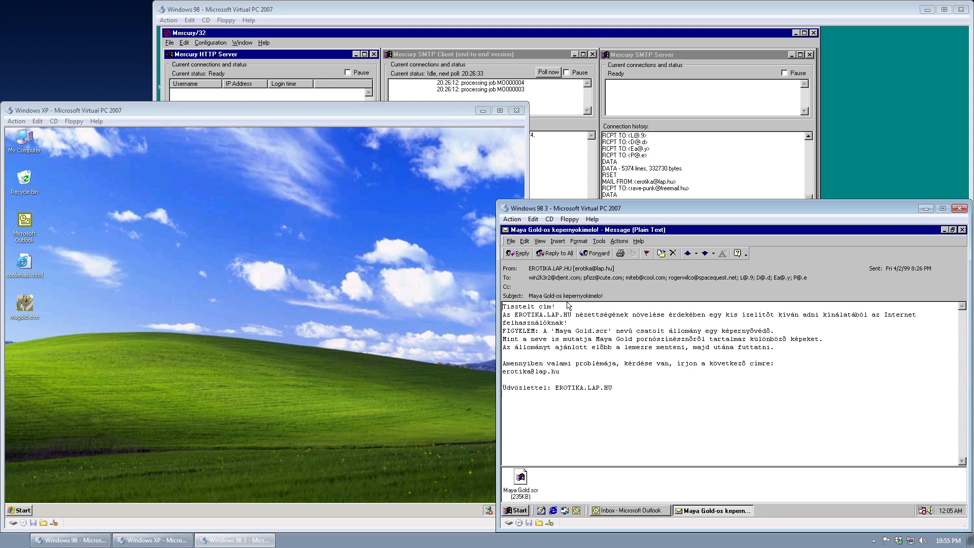
pyautogui.moveTo(610, 305)
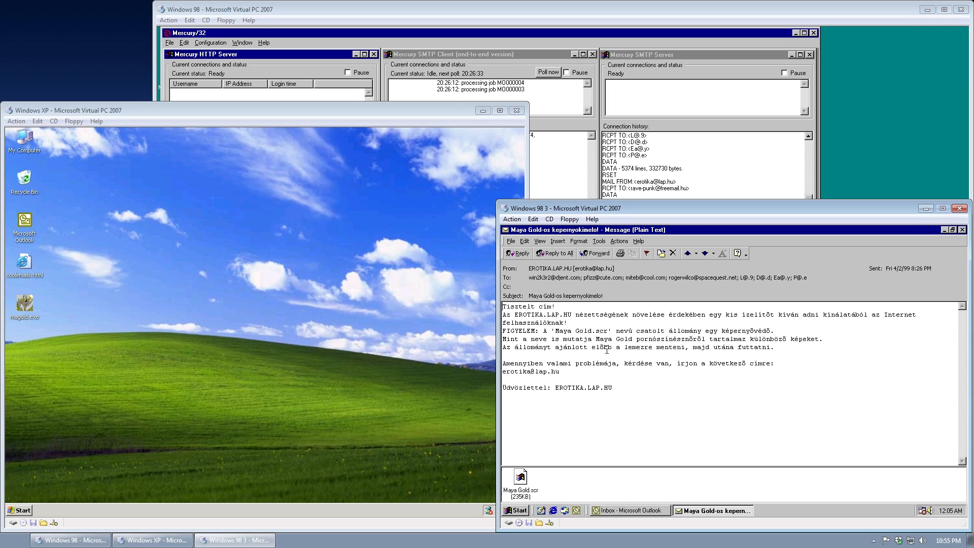
pyautogui.moveTo(429, 348)
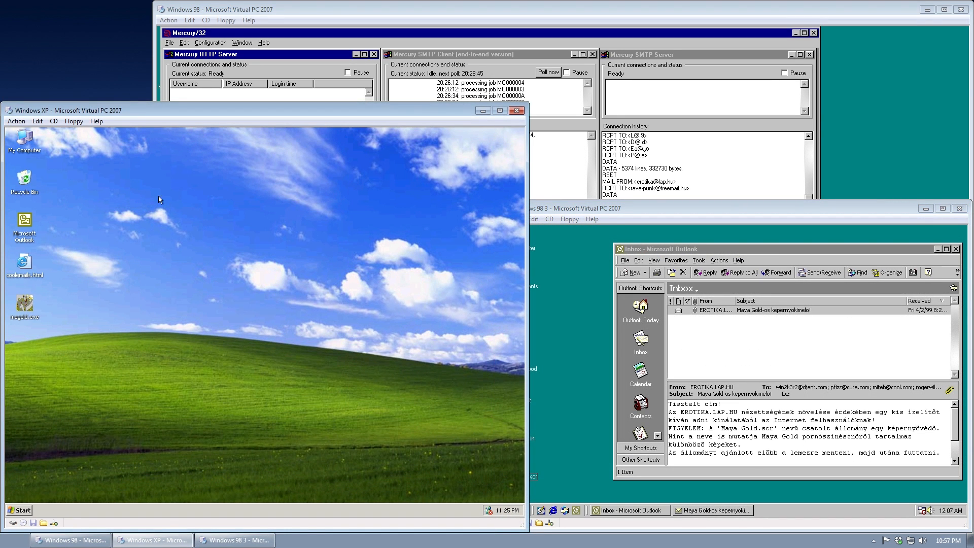
# Browse My Computer to C:\WINDOWS\system32 and scroll through its files
pyautogui.doubleClick(23, 143)
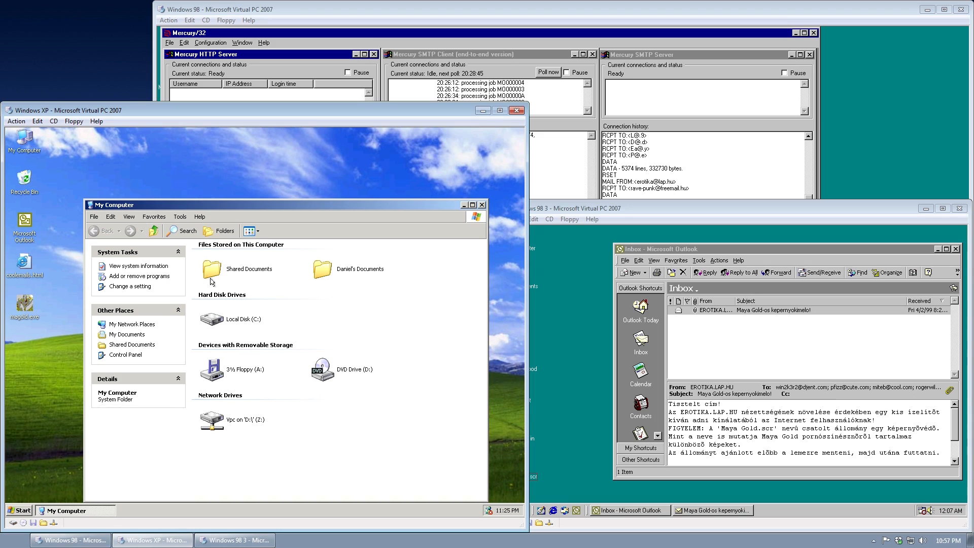
pyautogui.doubleClick(211, 319)
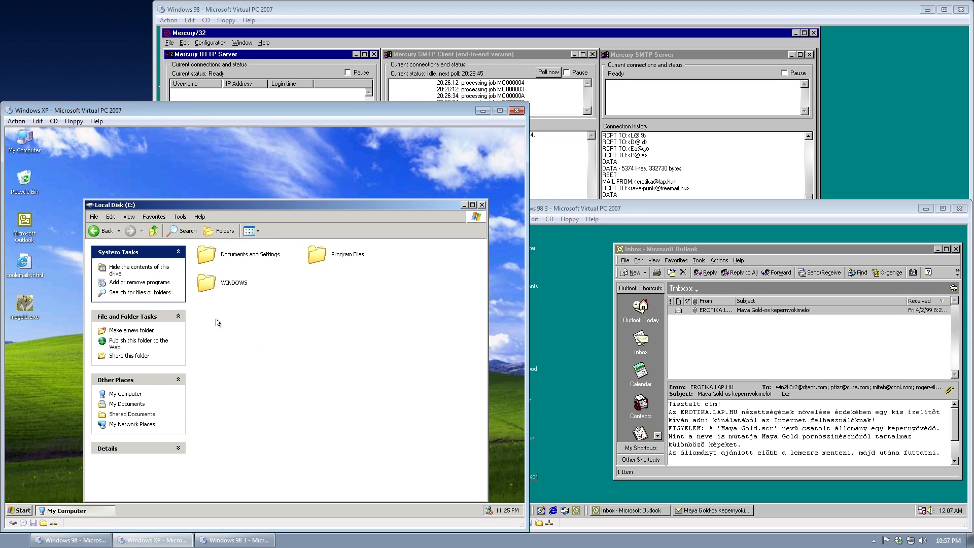
pyautogui.doubleClick(233, 283)
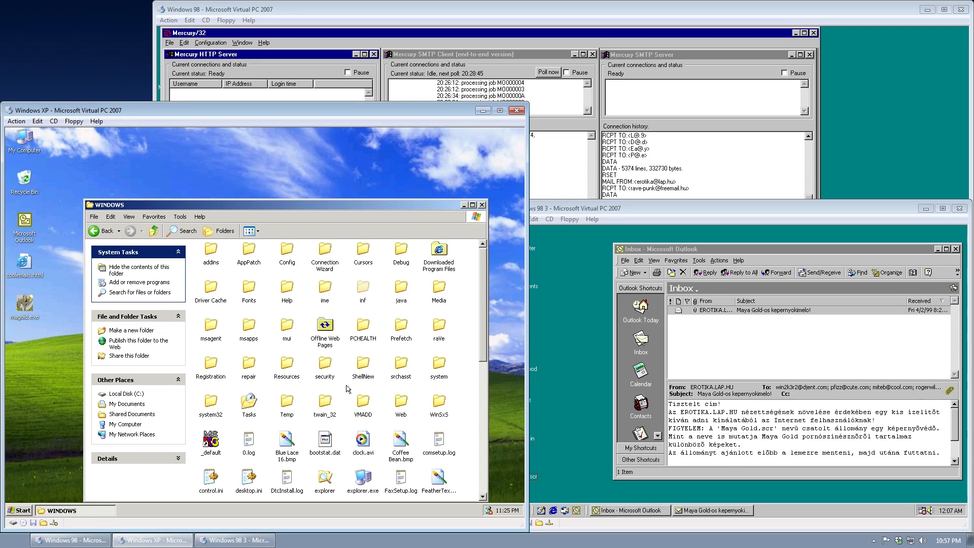
pyautogui.doubleClick(211, 401)
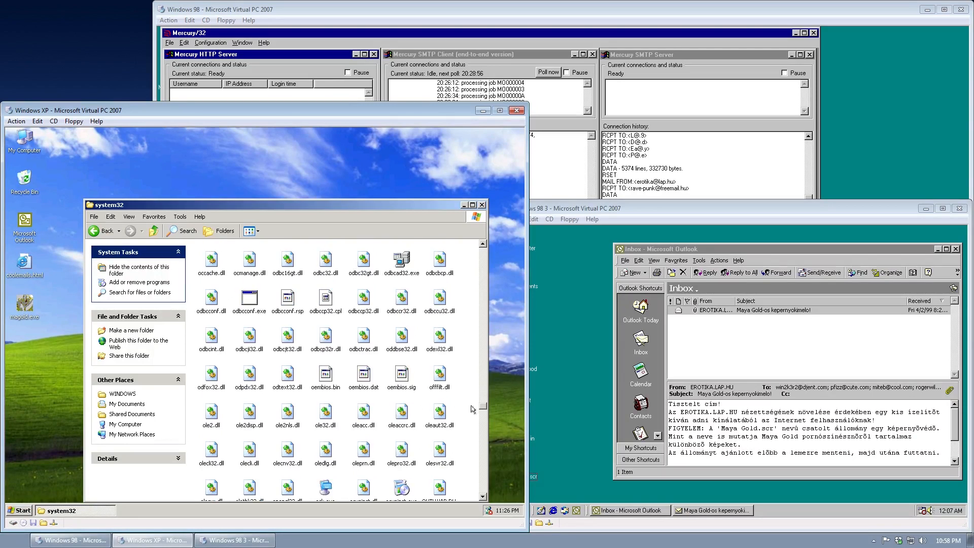
pyautogui.scroll(-3)
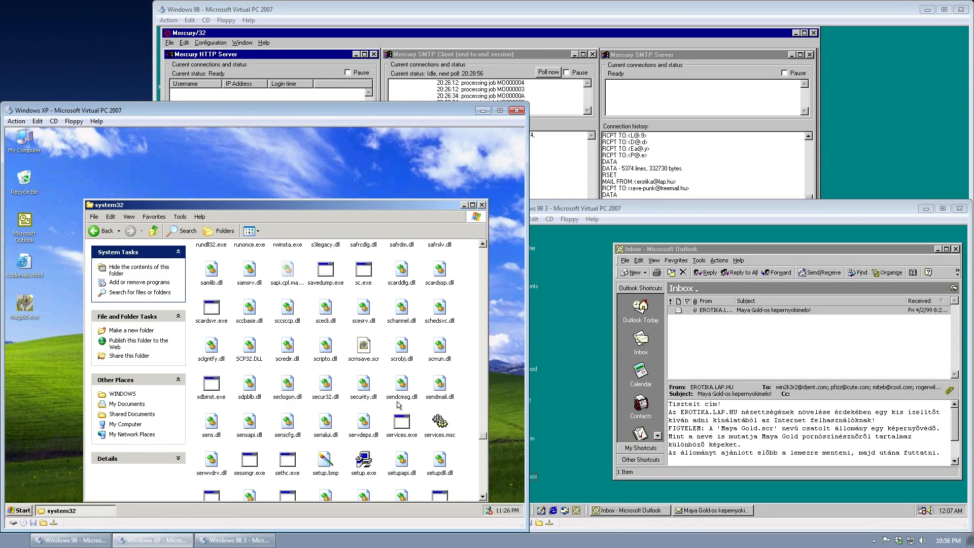
pyautogui.scroll(-3)
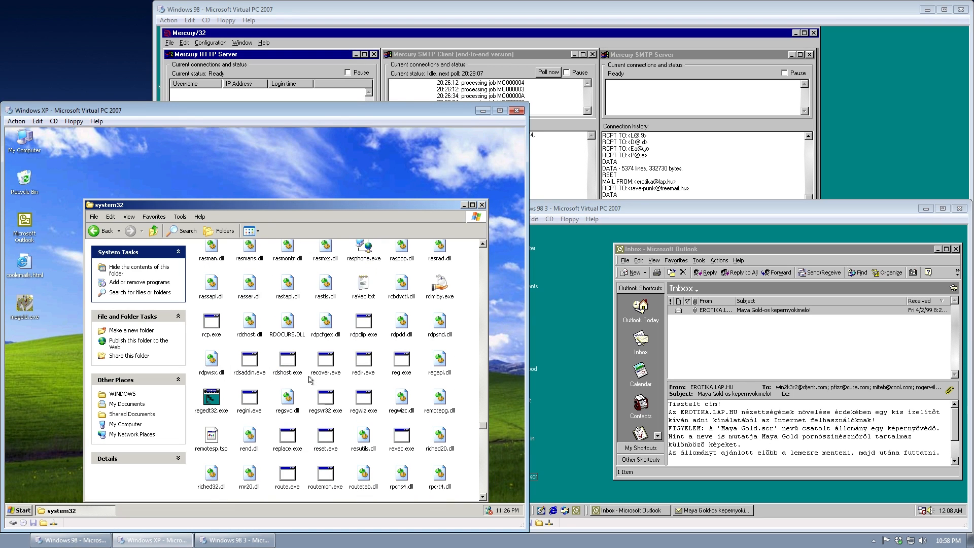
pyautogui.doubleClick(363, 288)
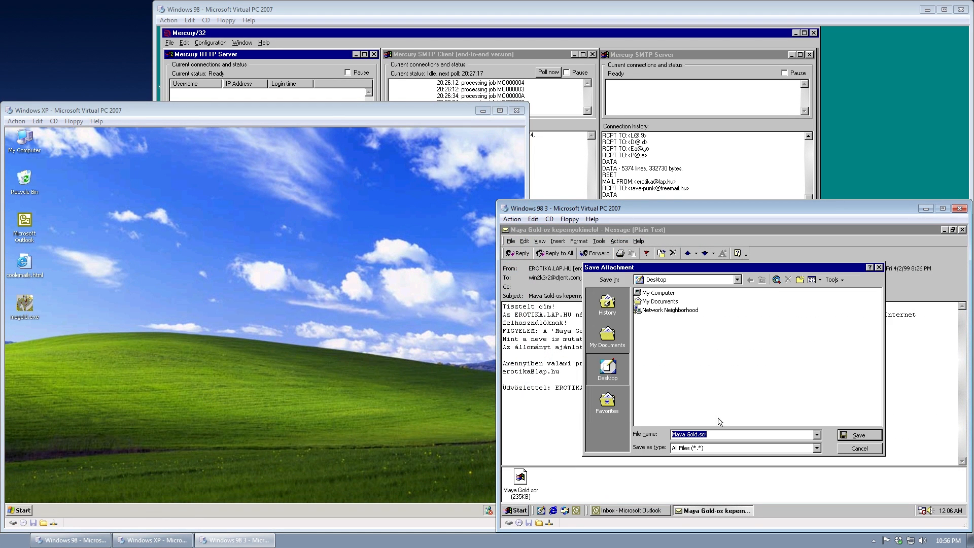
# Save Maya Gold.scr to Desktop, minimize the message, and dismiss the PSAPI.DLL error
pyautogui.click(860, 448)
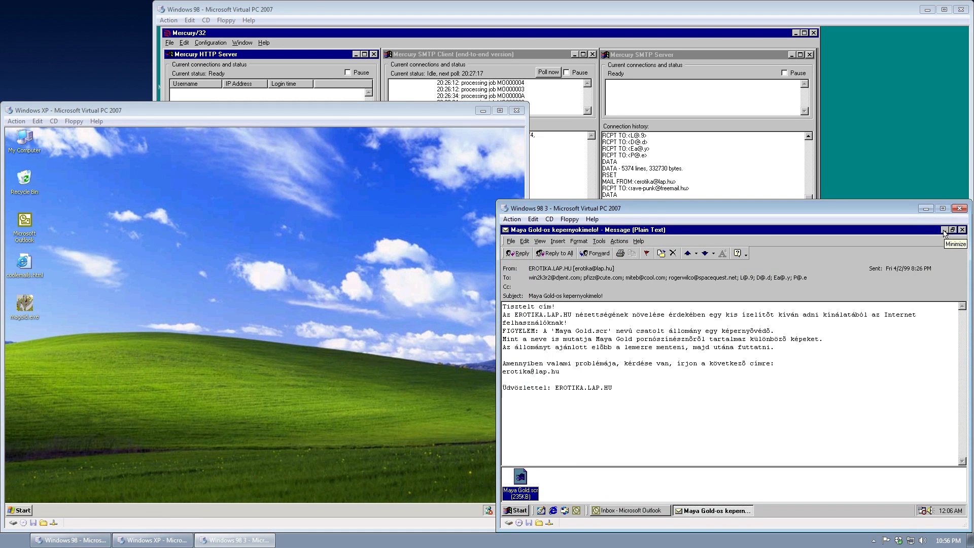
pyautogui.click(951, 230)
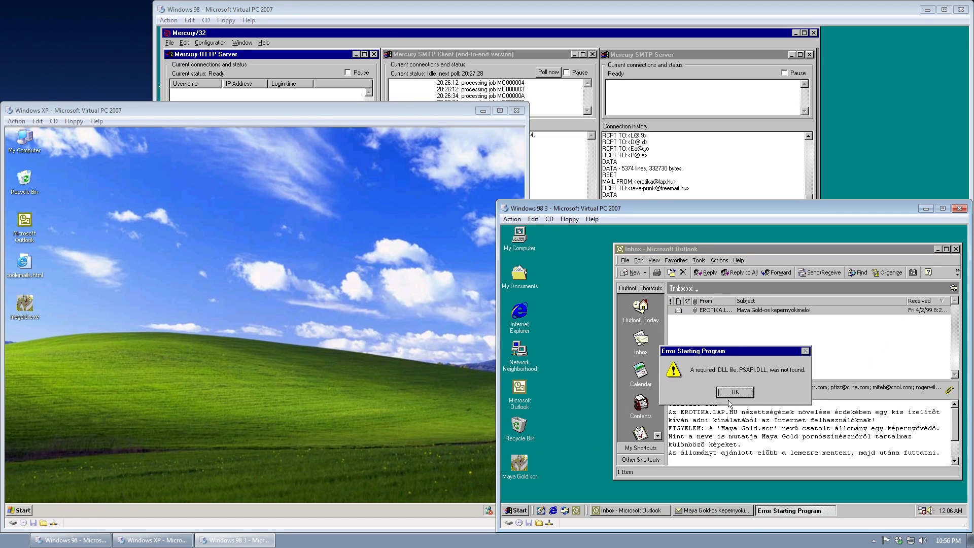
pyautogui.click(734, 392)
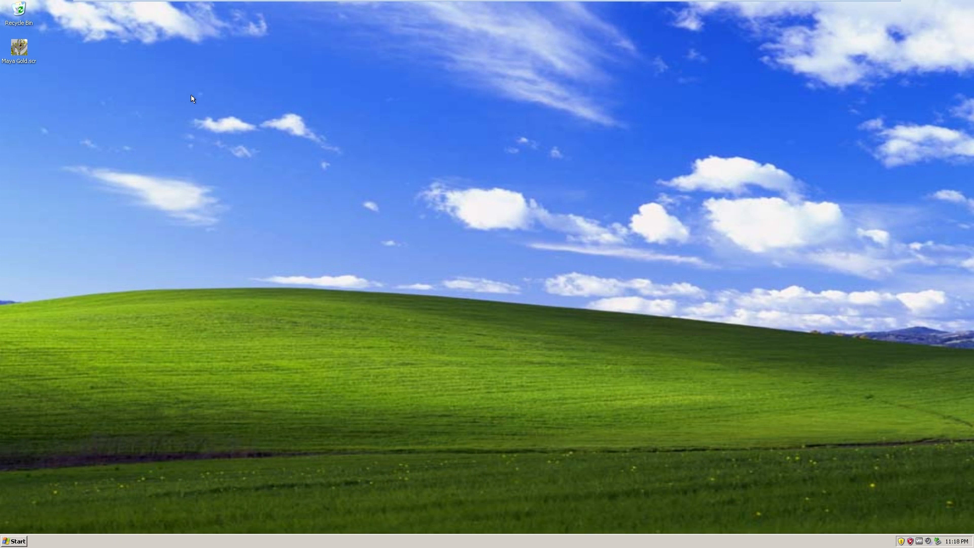
pyautogui.moveTo(19, 49)
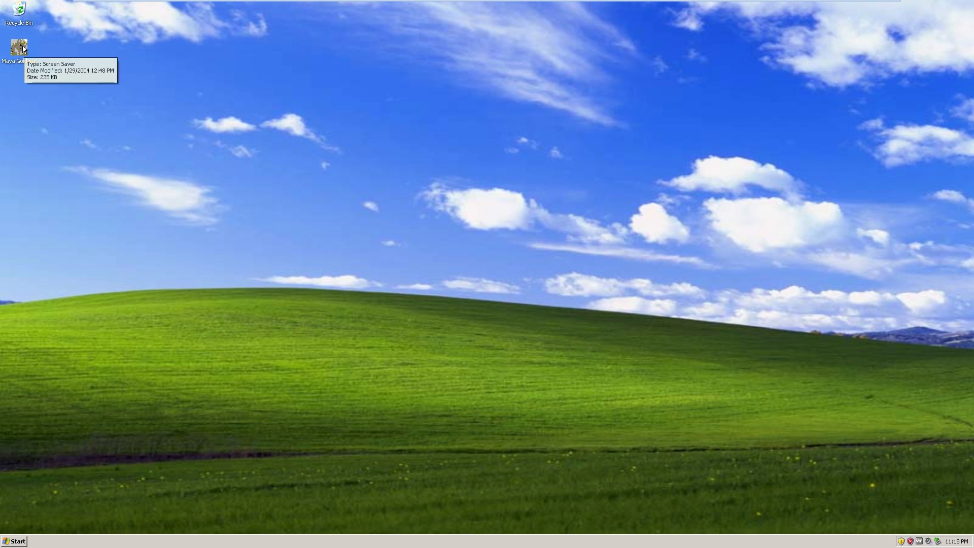
# Run Maya Gold.scr from the XP desktop and dismiss the DirectX Error dialog
pyautogui.doubleClick(19, 48)
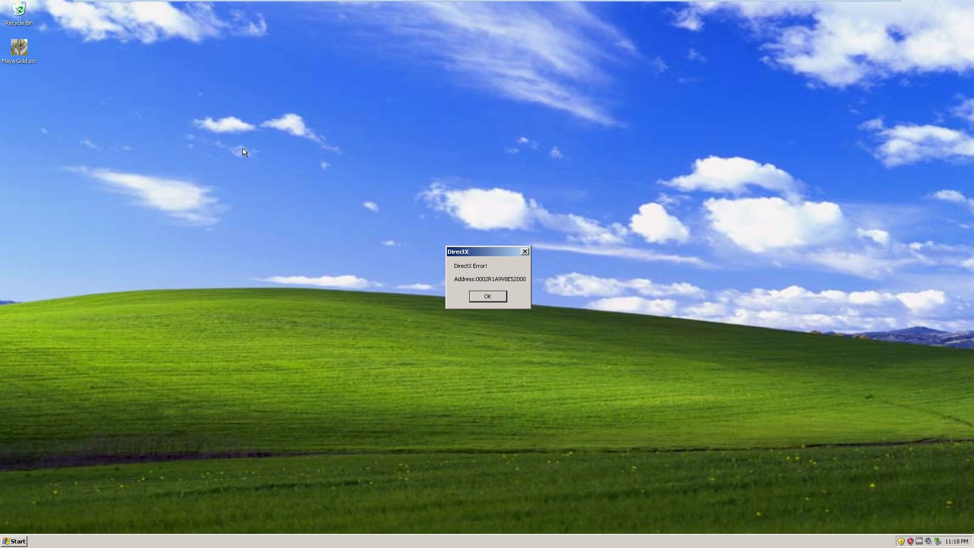
pyautogui.moveTo(293, 163)
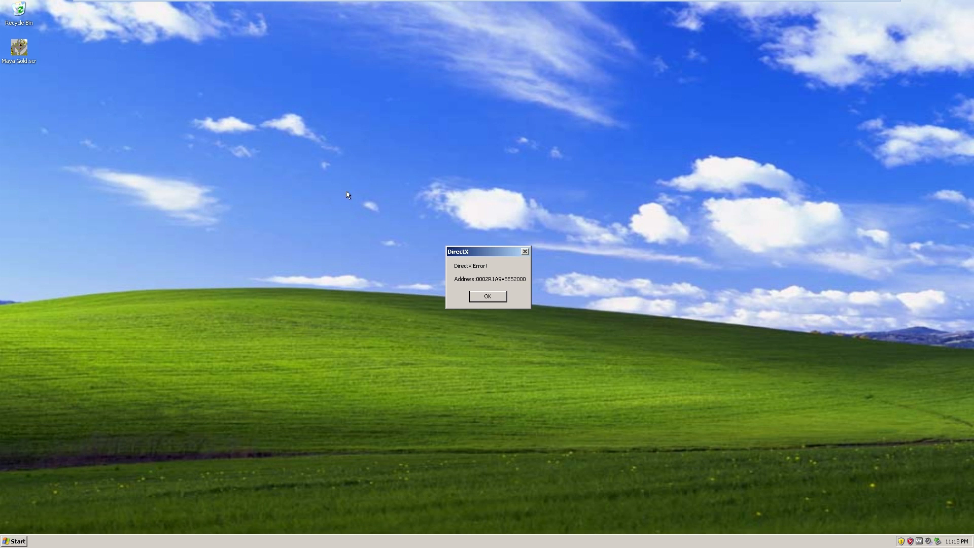
pyautogui.click(487, 295)
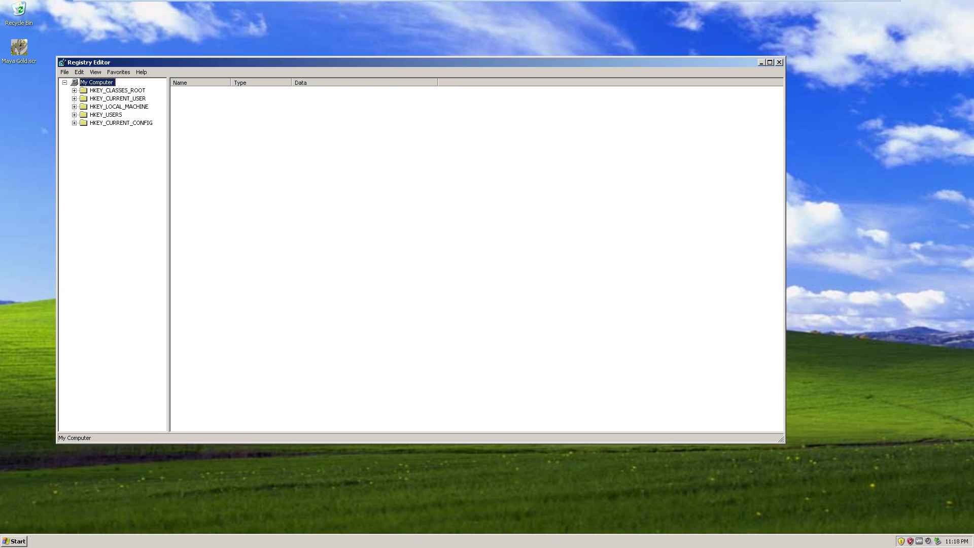
# Show HKEY_CLASSES_ROOT\batfile\shell\open\command running C:\WINDOWS\yaVe.exe "%1" %*
pyautogui.click(74, 90)
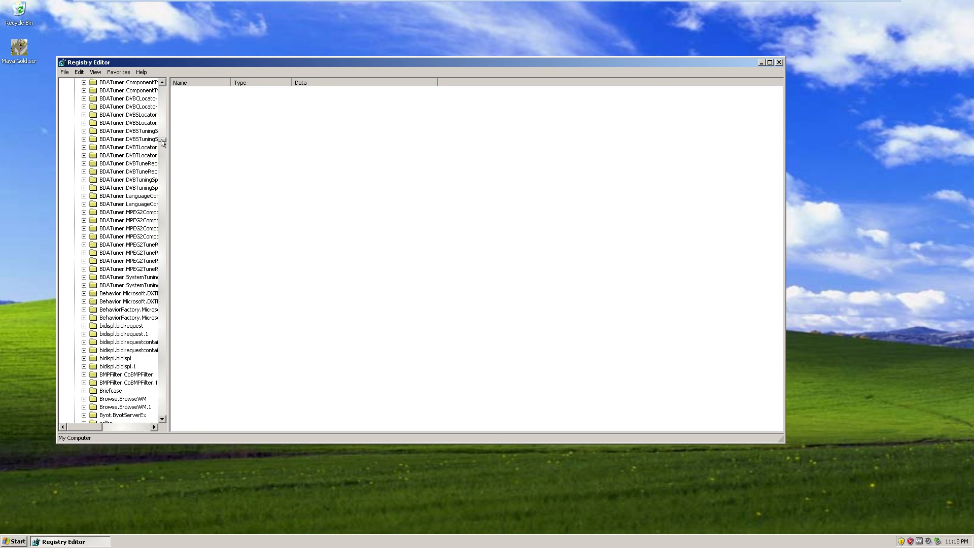
pyautogui.scroll(-3)
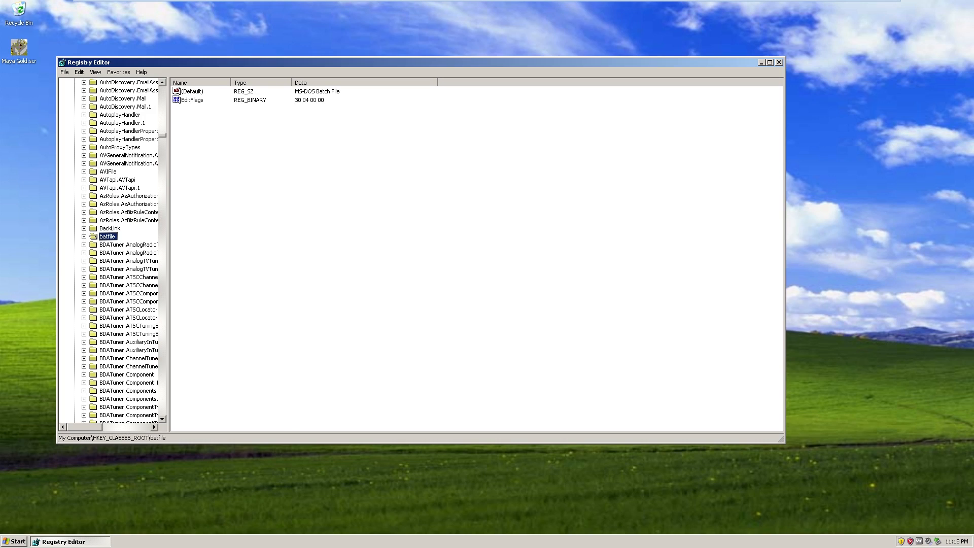
pyautogui.click(84, 237)
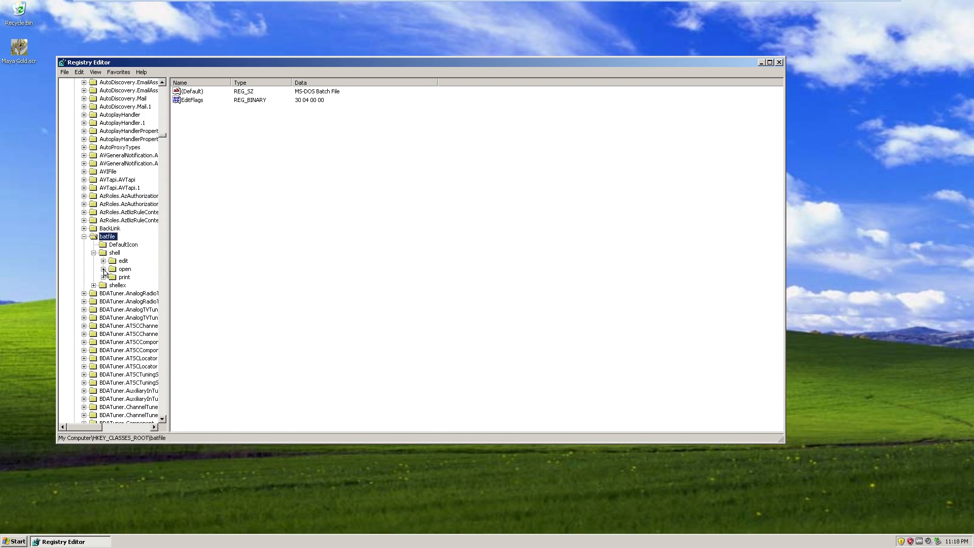
pyautogui.click(103, 268)
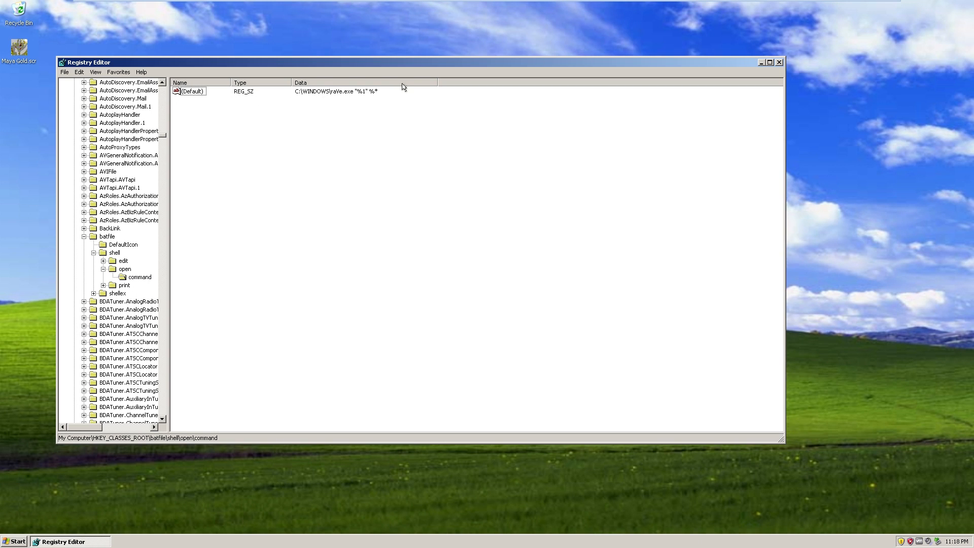
# Briefly open My Computer from the Start menu, then close it
pyautogui.click(14, 541)
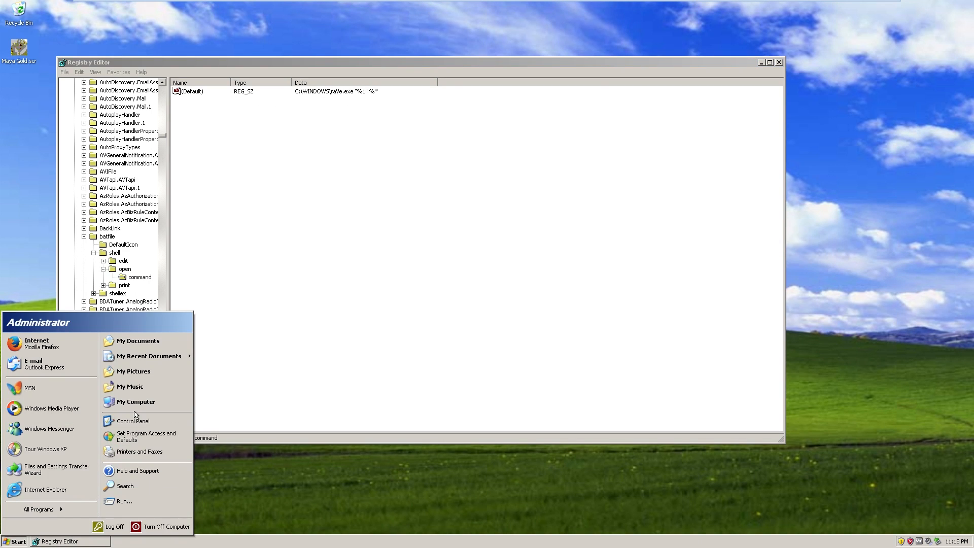
pyautogui.click(135, 401)
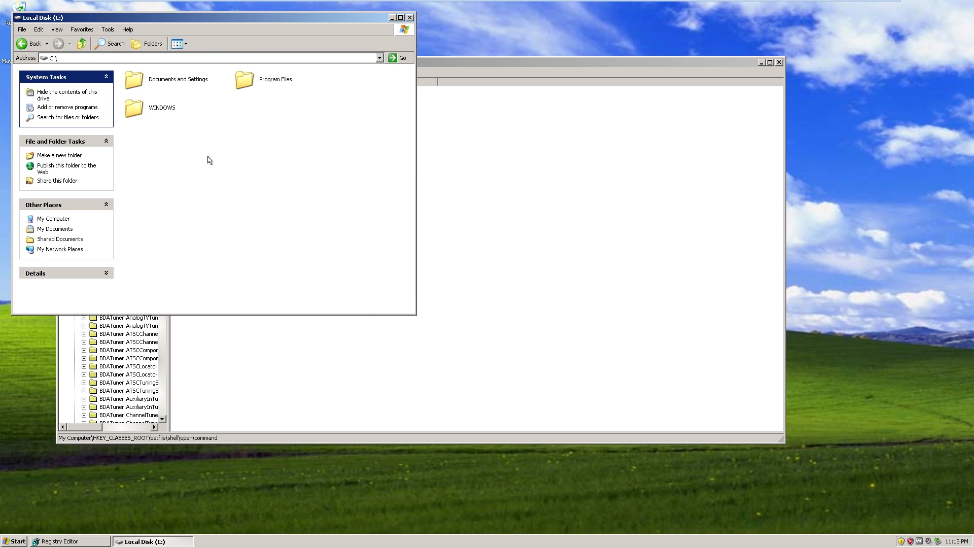
pyautogui.doubleClick(161, 106)
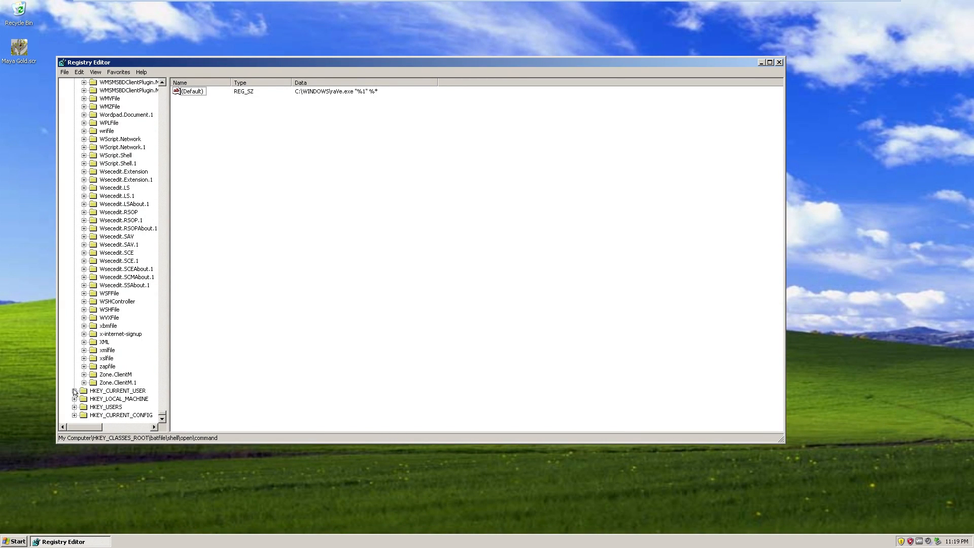
# View HKEY_CURRENT_USER\Software\Kazaa\Transfer, whose DlDir0 is C:\WINDOWS\yaVe
pyautogui.click(74, 390)
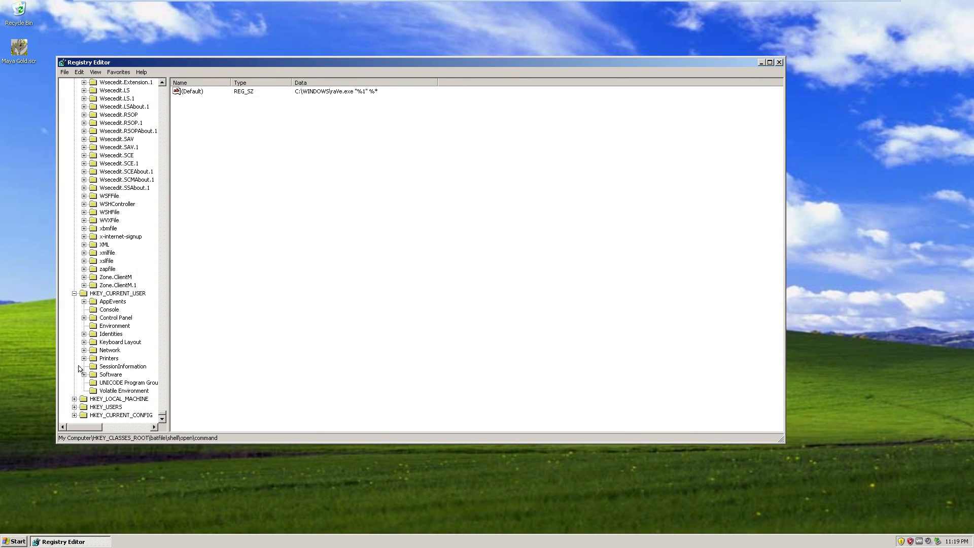
pyautogui.click(84, 317)
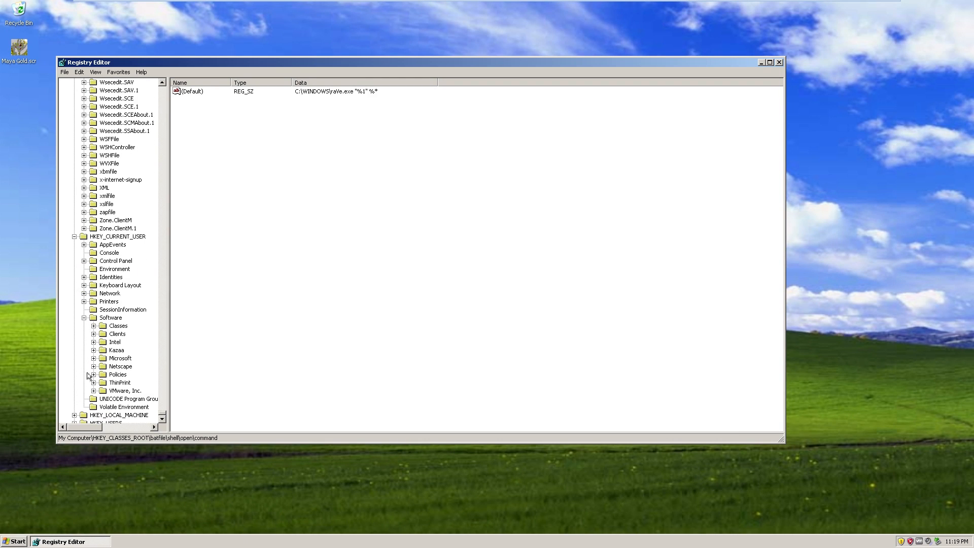
pyautogui.click(94, 350)
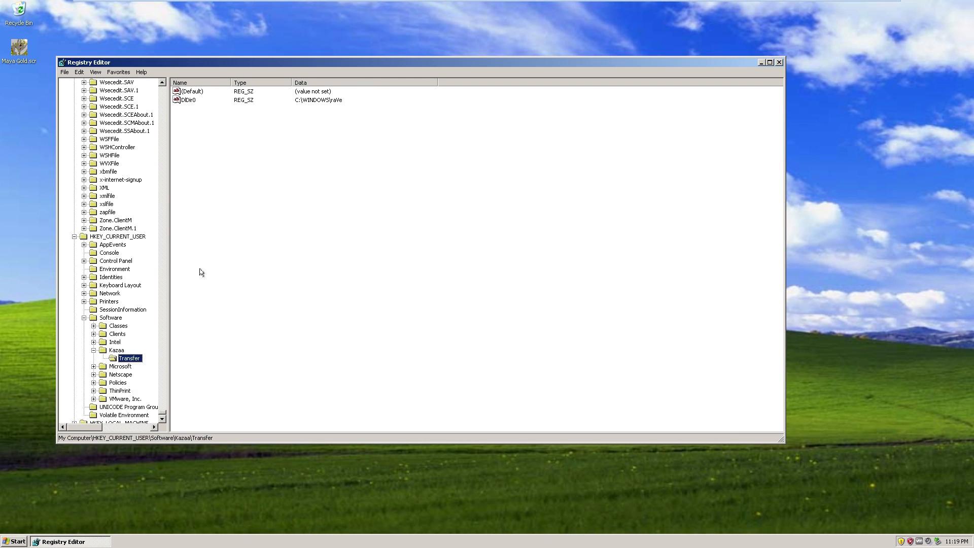
pyautogui.moveTo(182, 107)
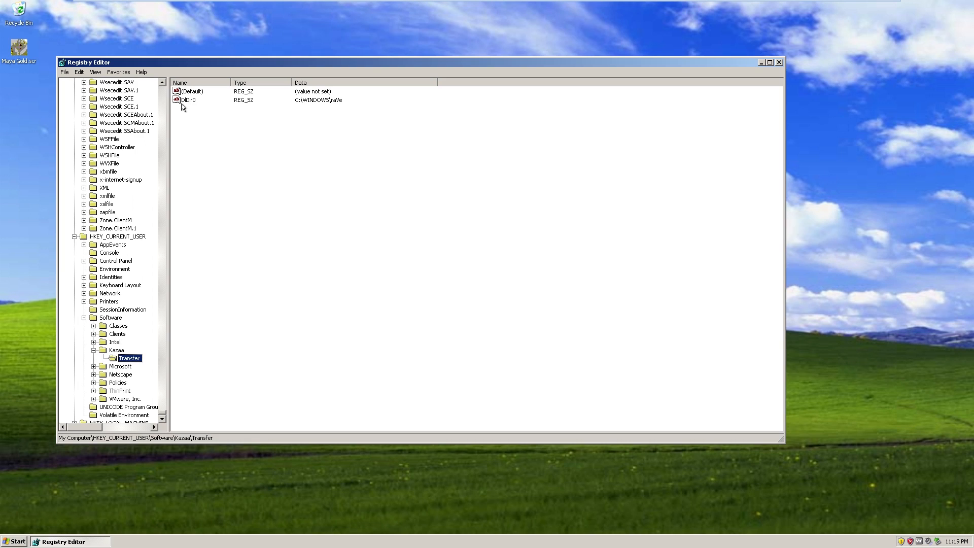
pyautogui.moveTo(330, 106)
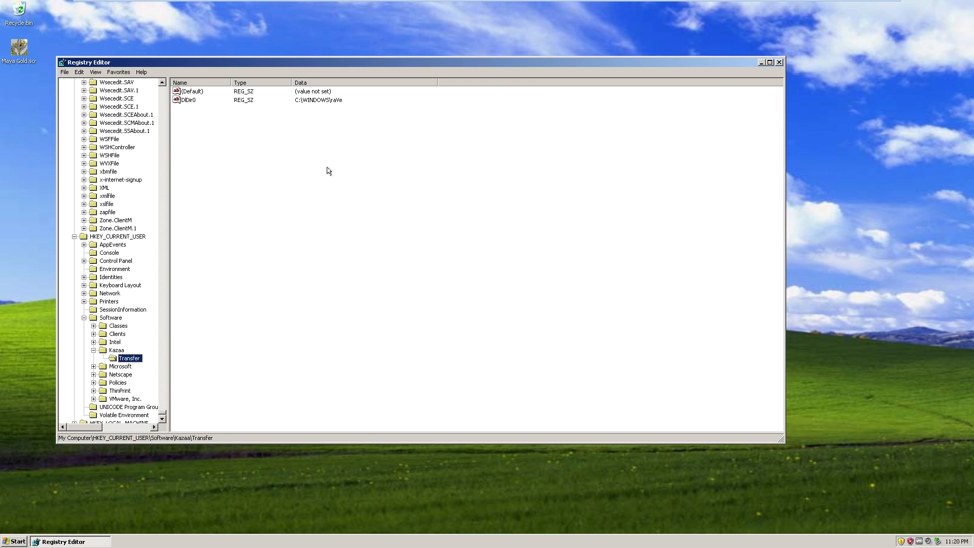
pyautogui.click(779, 62)
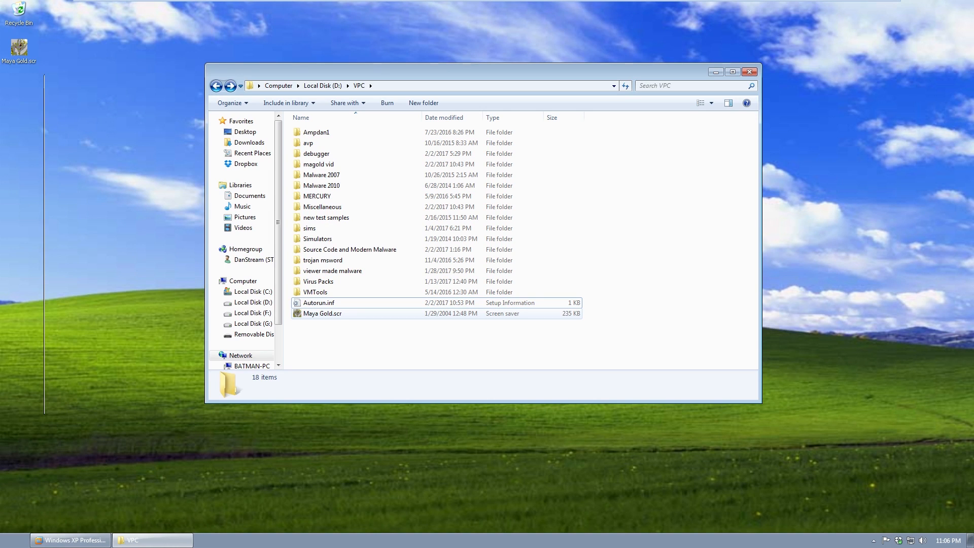
# Open Autorun.inf from D:\VPC in Notepad++, then return to the folder
pyautogui.rightClick(318, 302)
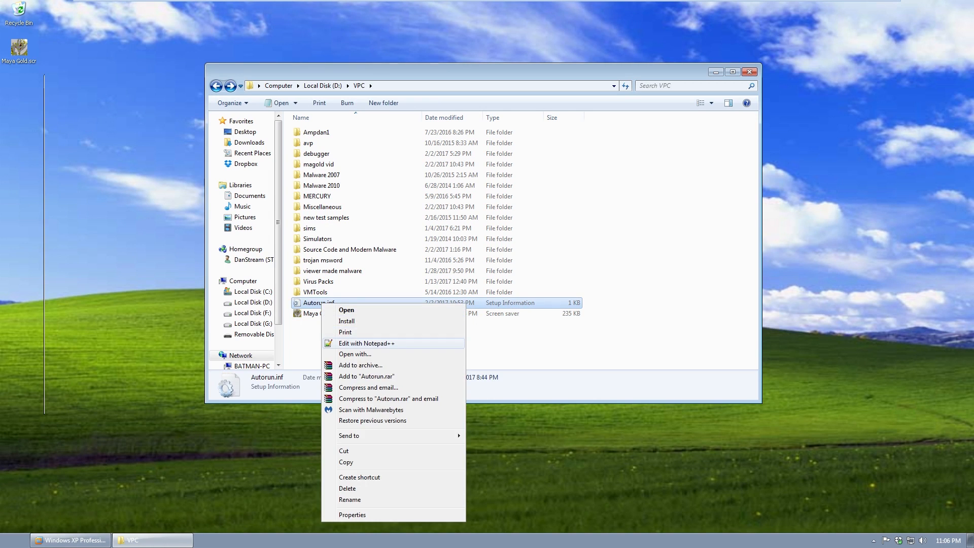
pyautogui.click(366, 343)
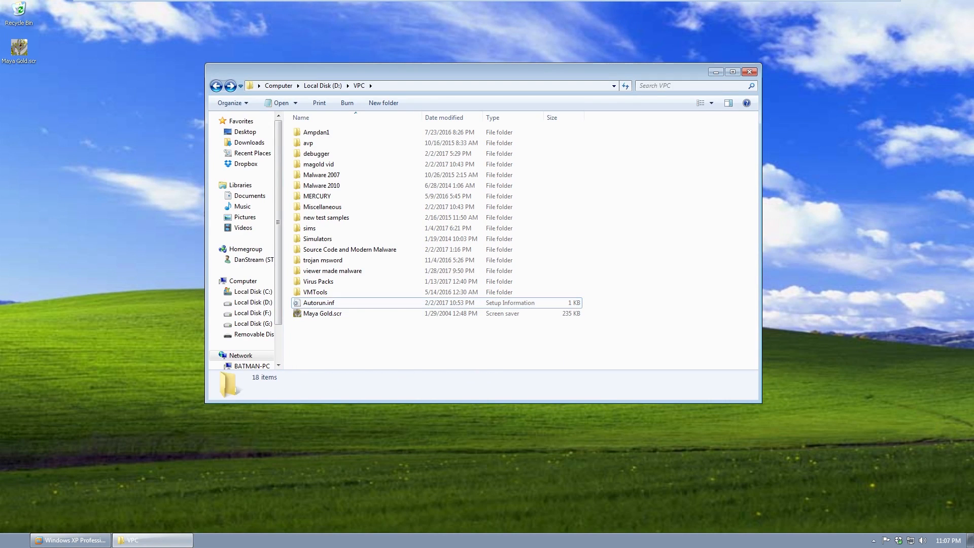
pyautogui.click(750, 71)
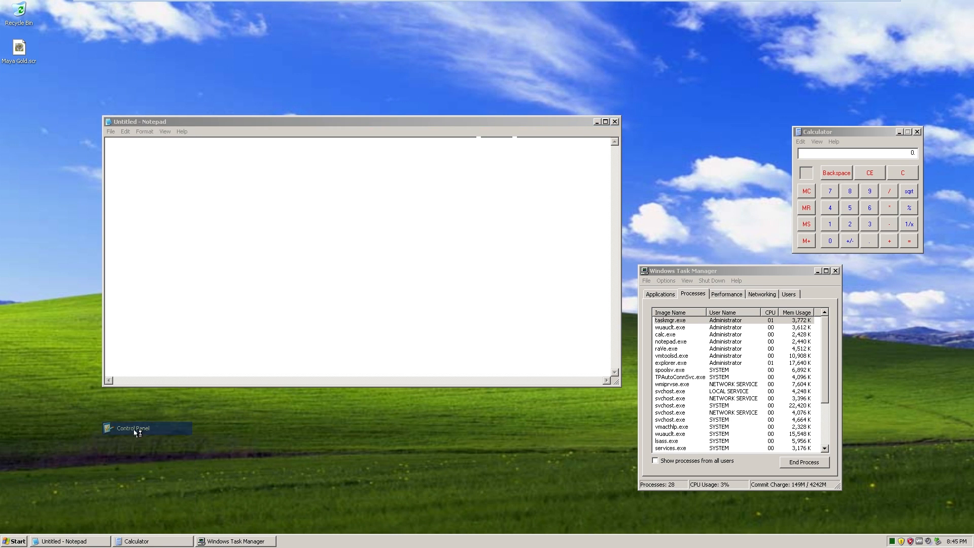
# From Control Panel, view Local Area Connection properties and select Internet Protocol (TCP/IP)
pyautogui.click(130, 428)
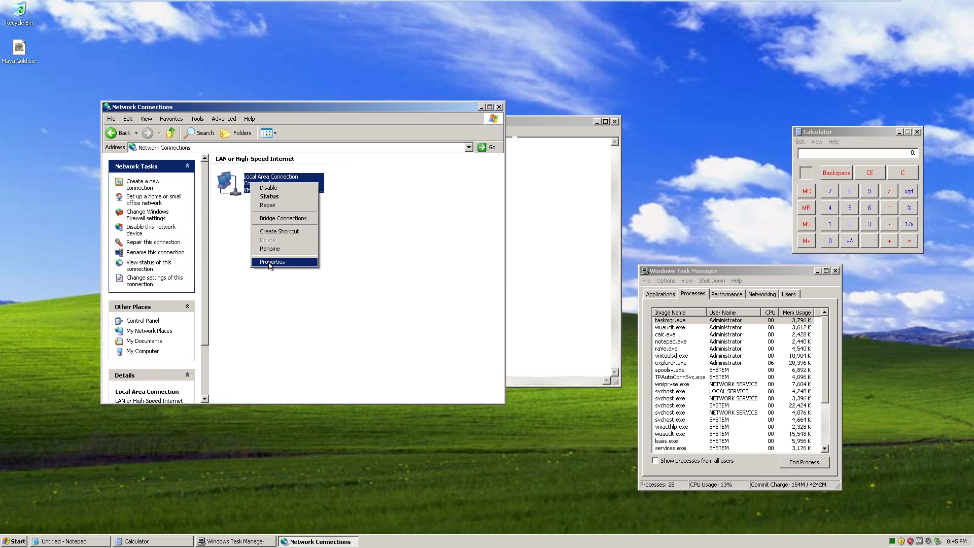
pyautogui.click(272, 262)
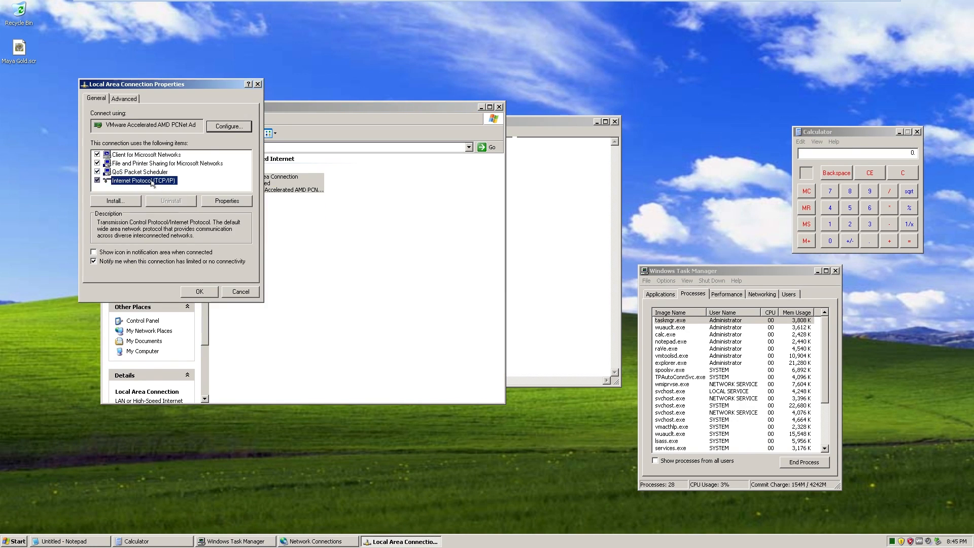
pyautogui.click(227, 201)
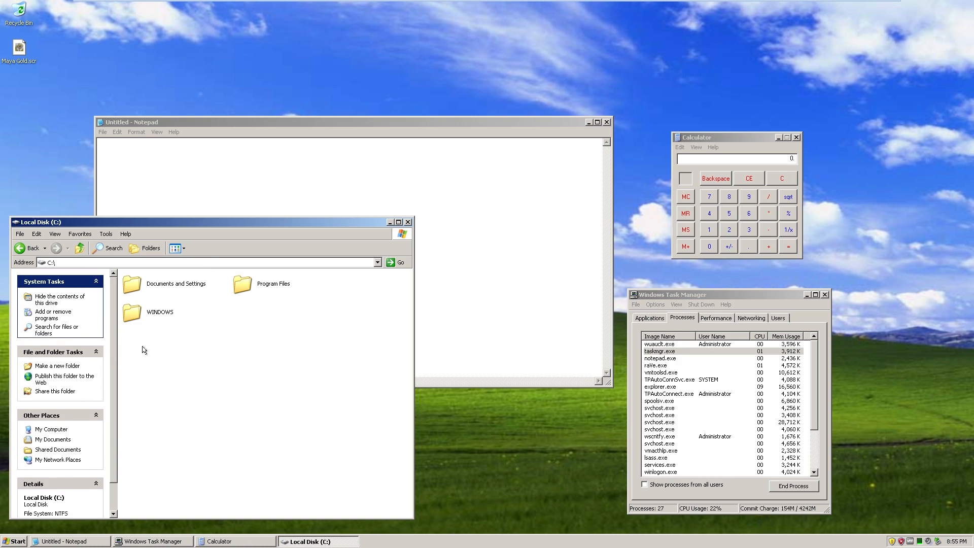
# Open C:\WINDOWS, then bring the red Notepad forward and open its File menu
pyautogui.doubleClick(130, 312)
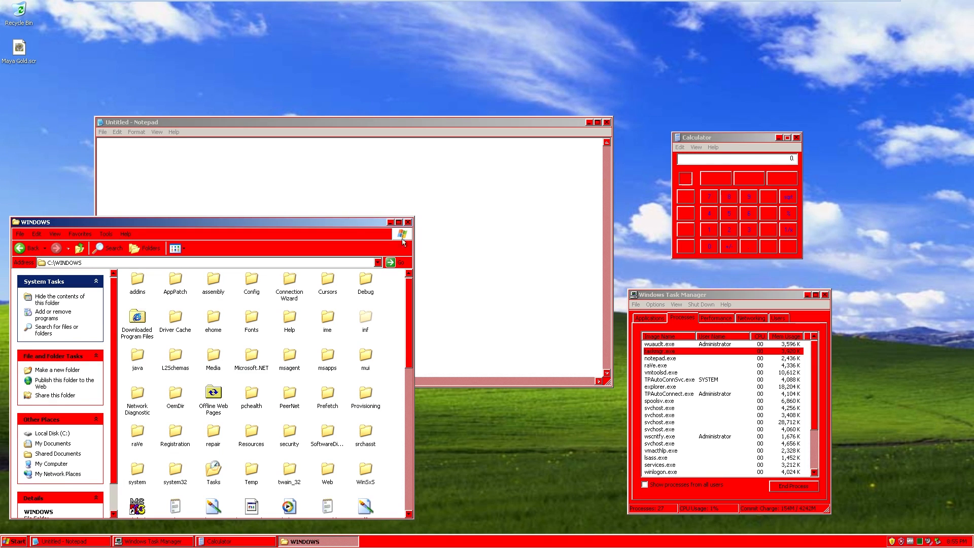
pyautogui.click(103, 132)
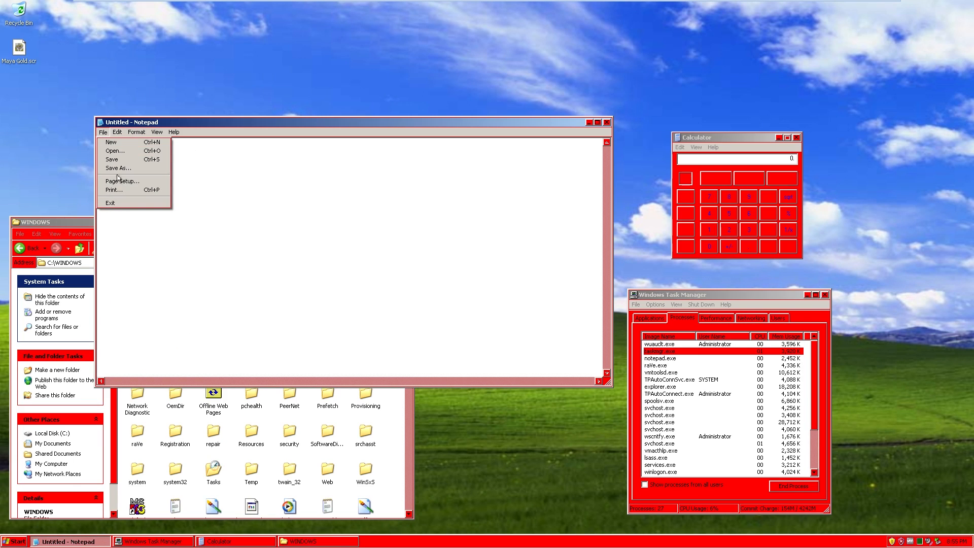
pyautogui.click(114, 189)
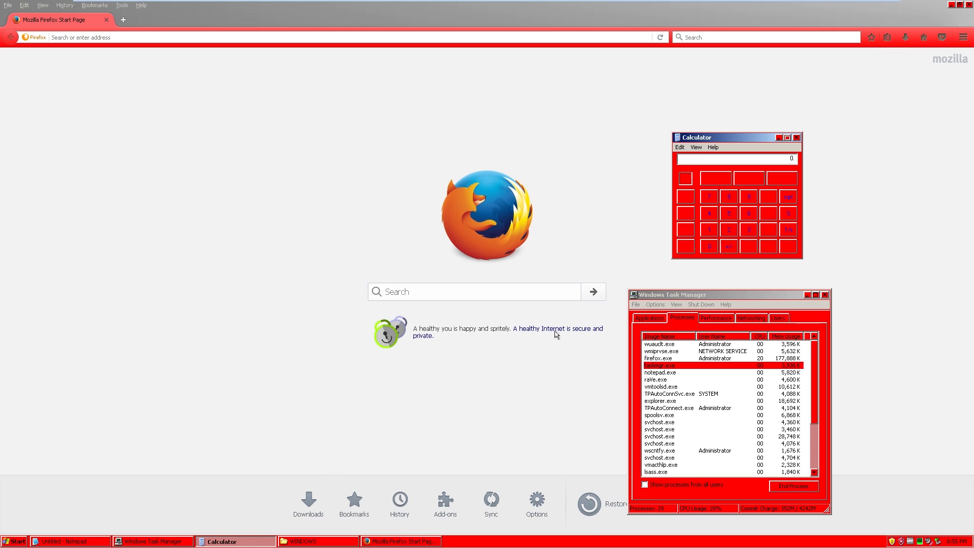
# Move the Calculator window left, then close Firefox
pyautogui.moveTo(736, 138); pyautogui.dragTo(671, 137)
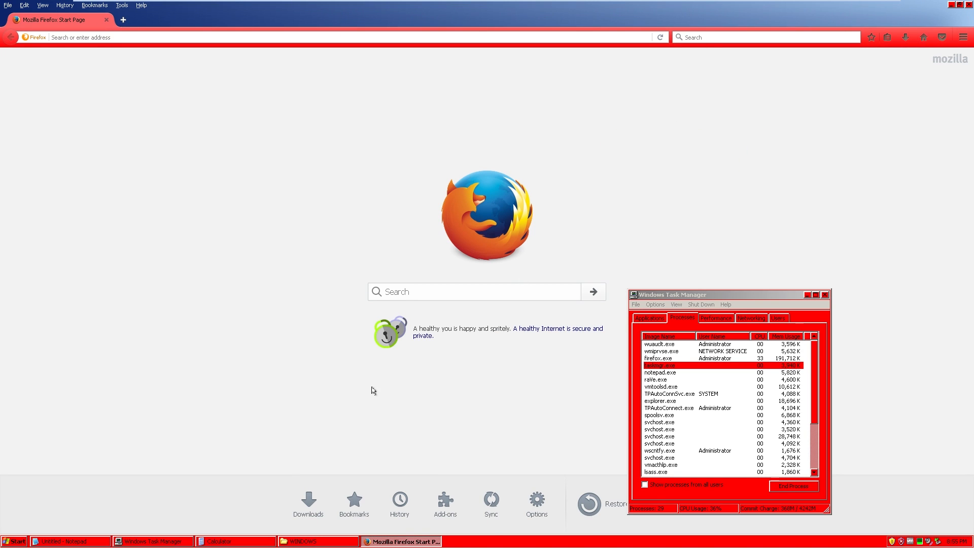
pyautogui.click(235, 541)
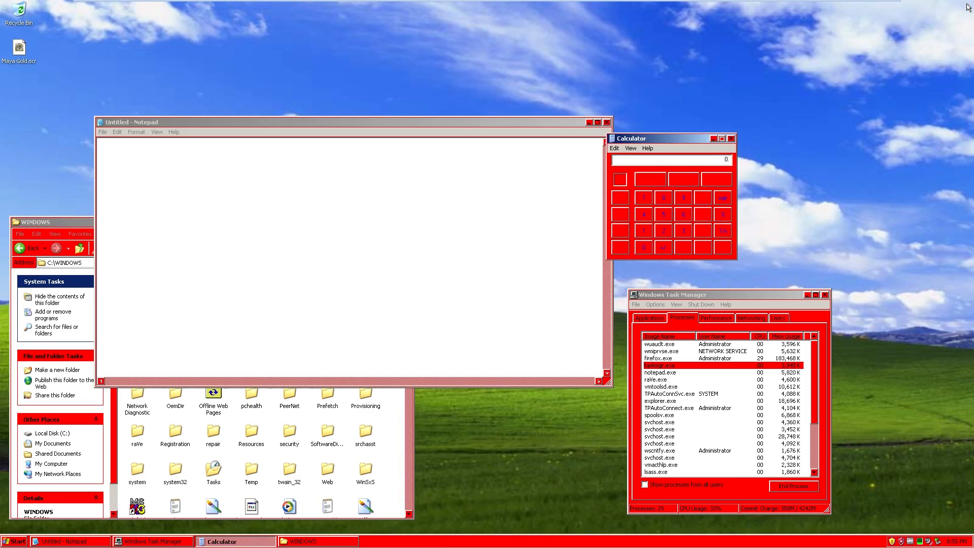